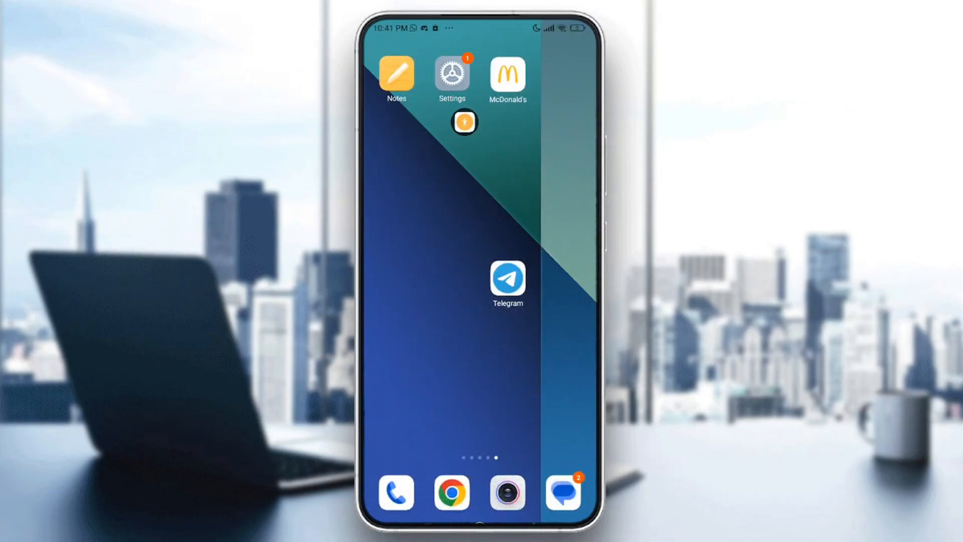
Launch device Settings from the home screen and reach the Apps section.
{"action": "left_click", "coordinate": [451, 76]}
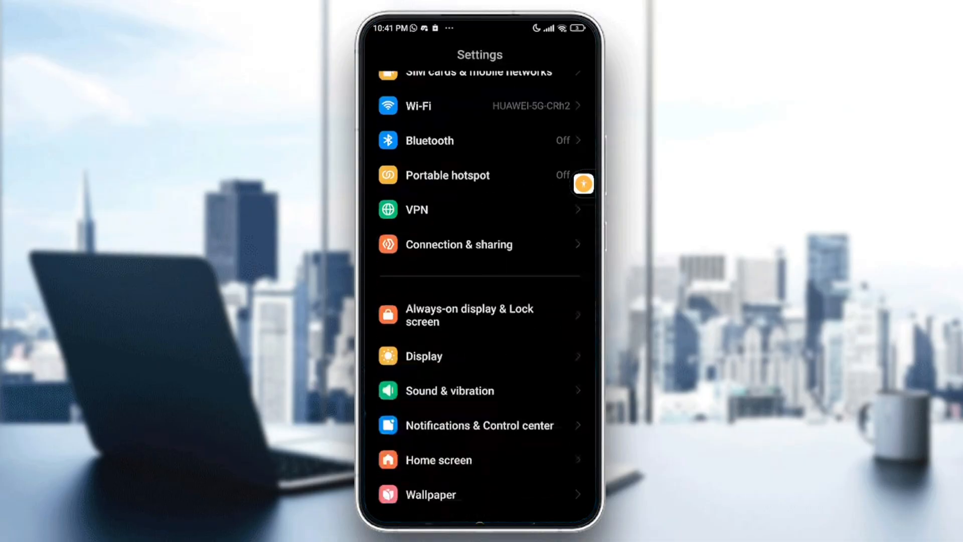
{"action": "scroll", "scroll_direction": "down", "scroll_amount": 3}
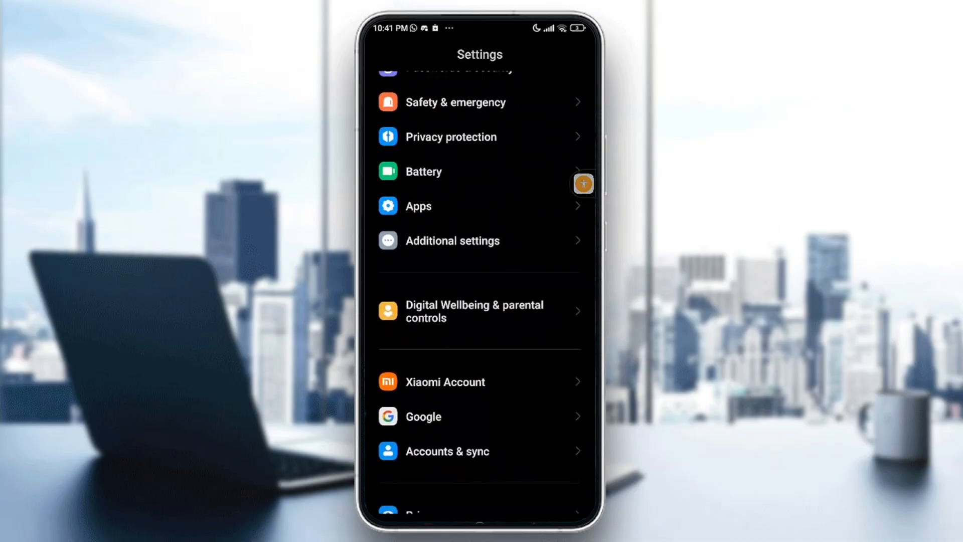
{"action": "scroll", "scroll_direction": "up", "scroll_amount": 3}
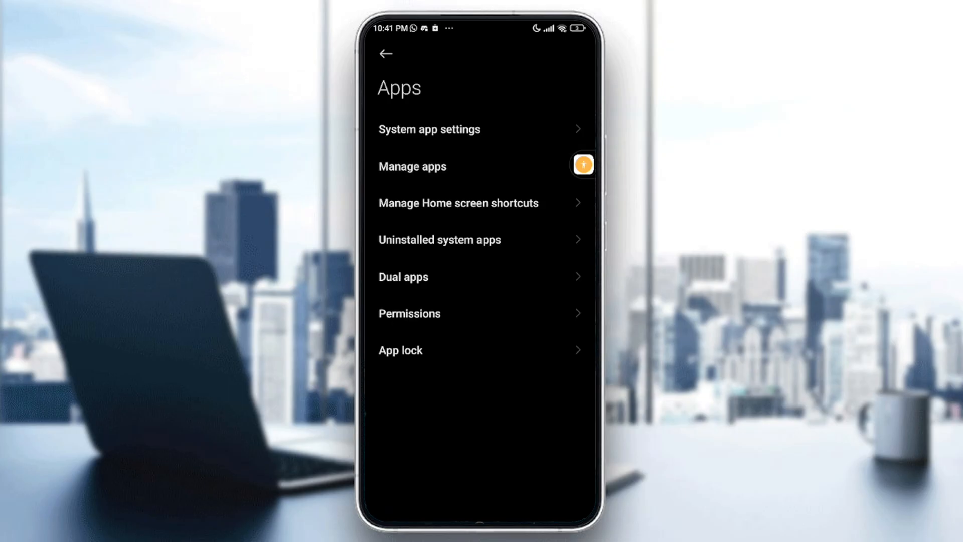
Search 'tel' in Manage apps, select Telegram and view its App permissions list.
{"action": "type", "text": "tel"}
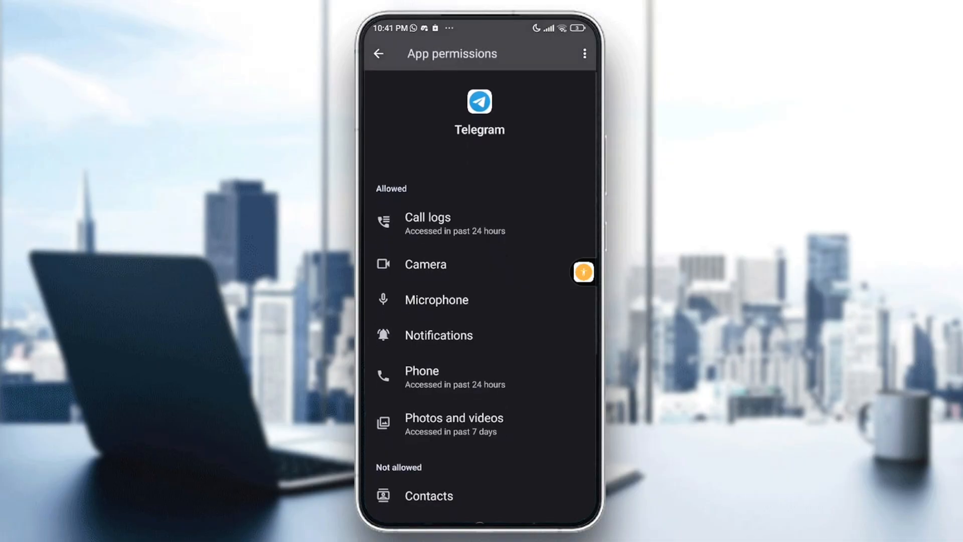
{"action": "scroll", "scroll_direction": "up", "scroll_amount": 3}
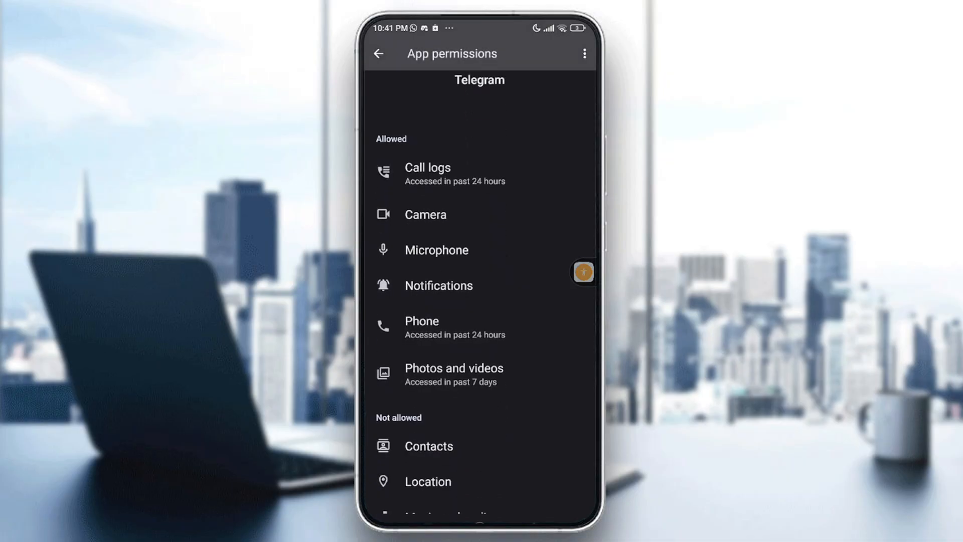
{"action": "scroll", "scroll_direction": "down", "scroll_amount": 3}
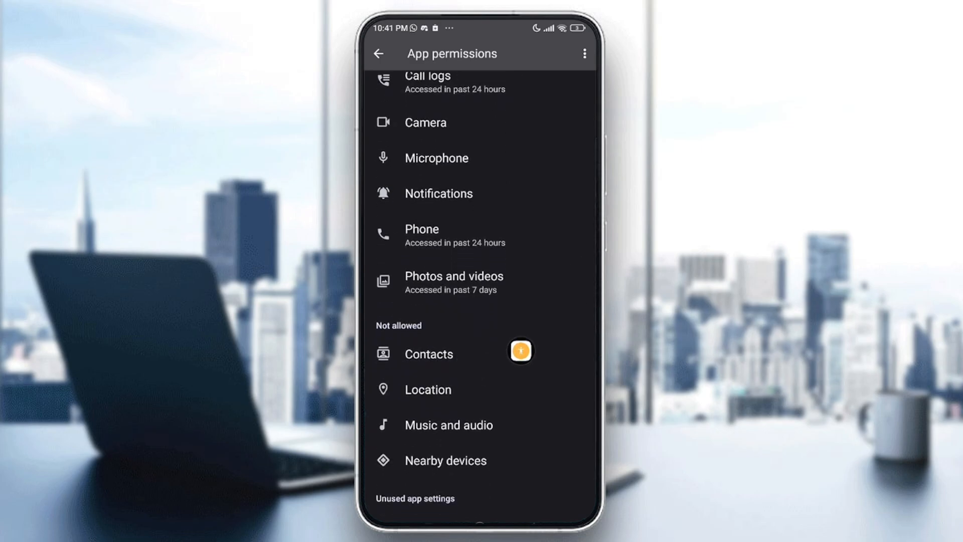
{"action": "mouse_move", "coordinate": [487, 158]}
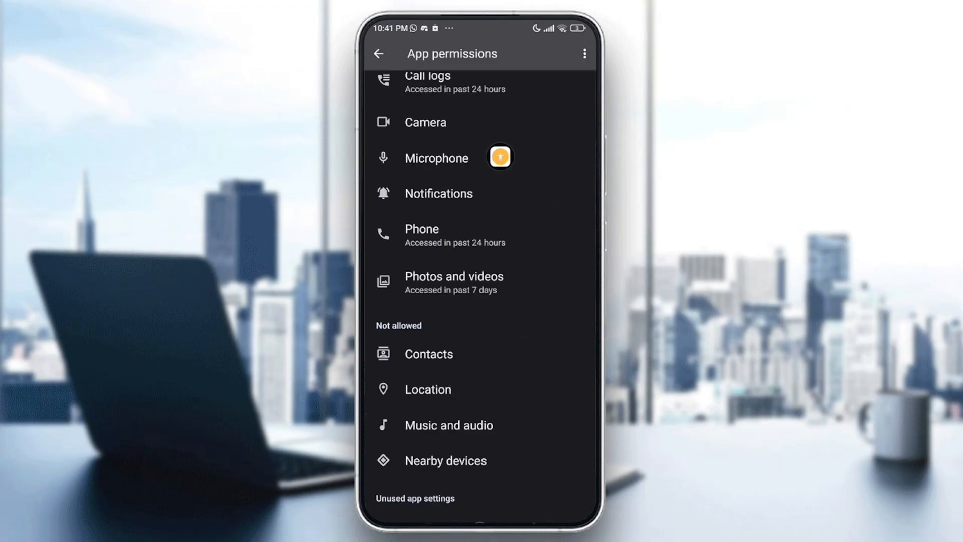
Set Telegram's Microphone permission to 'Allow only while using the app'.
{"action": "left_click", "coordinate": [437, 157]}
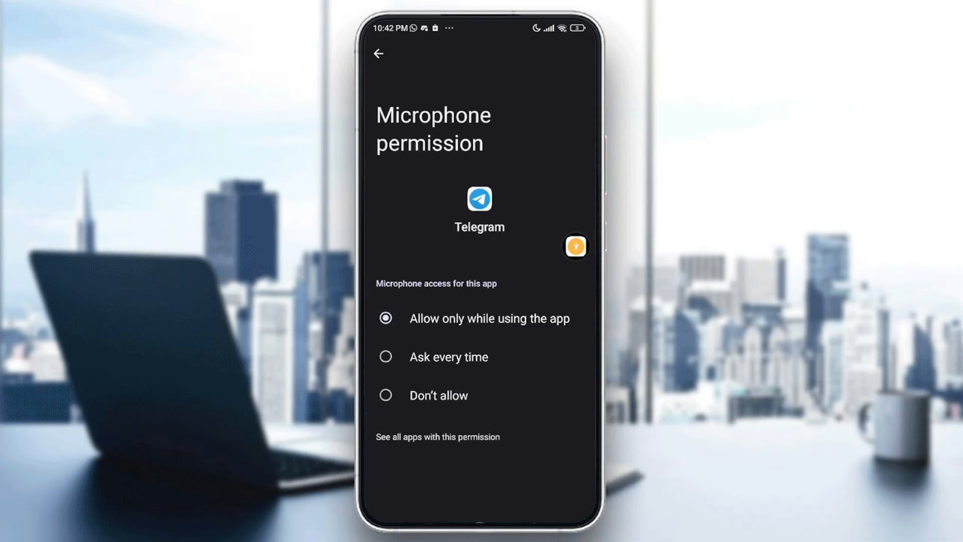
{"action": "mouse_move", "coordinate": [462, 341]}
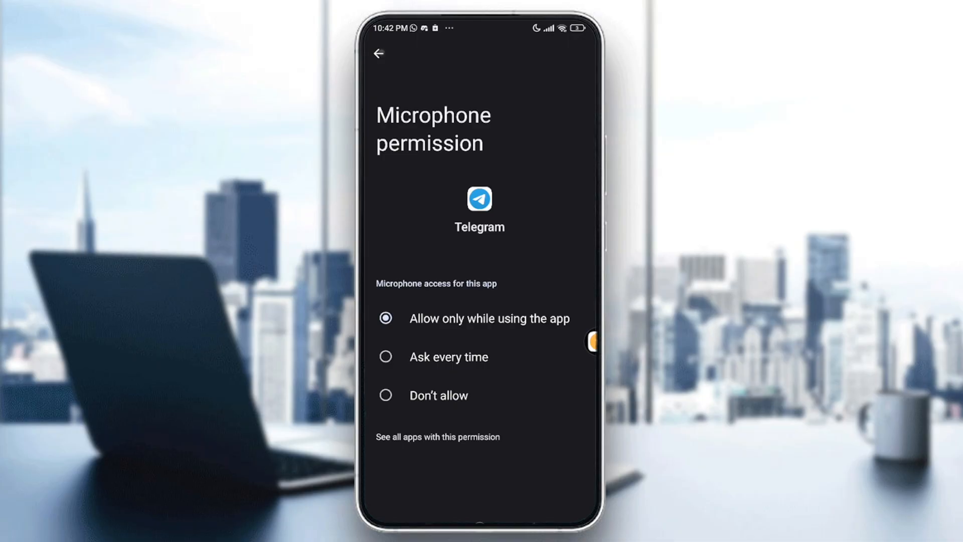
{"action": "left_click", "coordinate": [378, 54]}
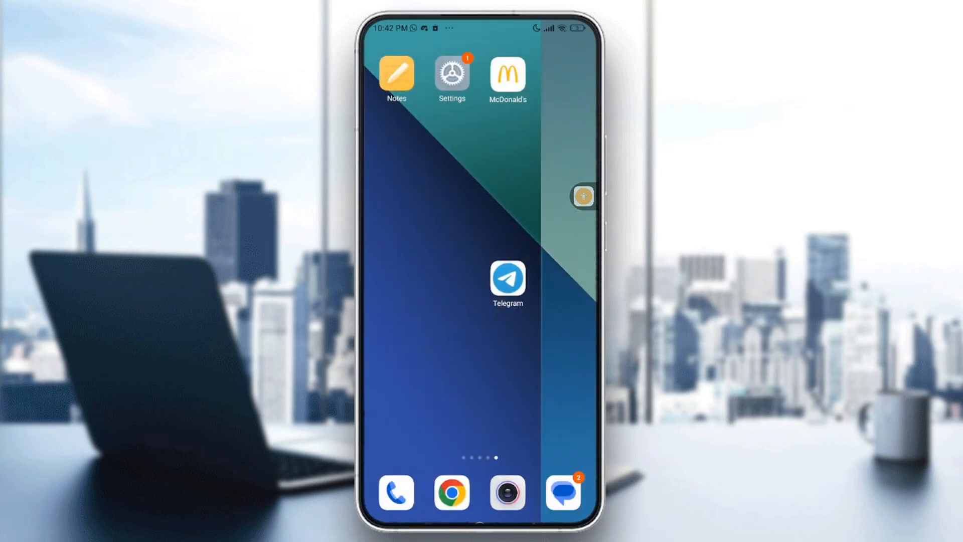
Swipe Telegram away from Recents and relaunch it from the home screen.
{"action": "left_click", "coordinate": [506, 277]}
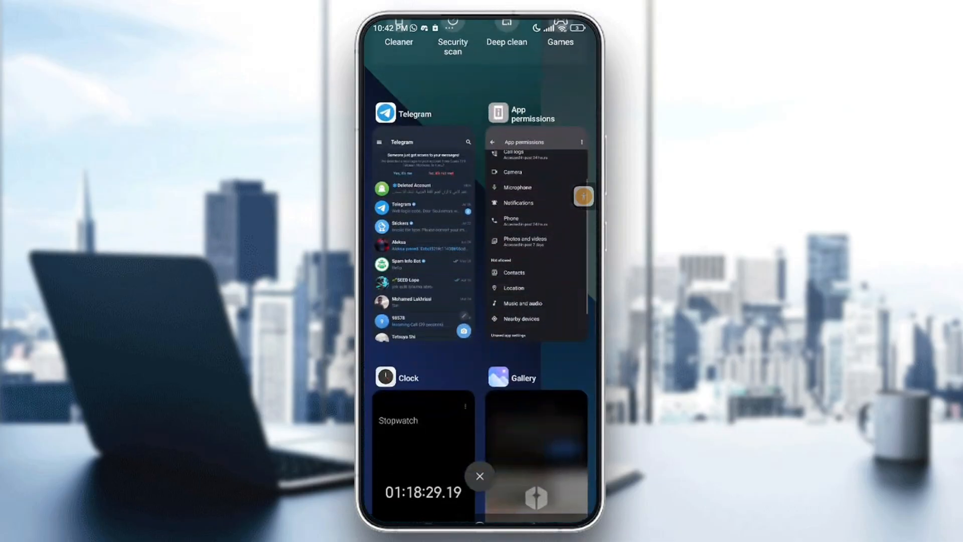
{"action": "scroll", "scroll_direction": "down", "scroll_amount": 3}
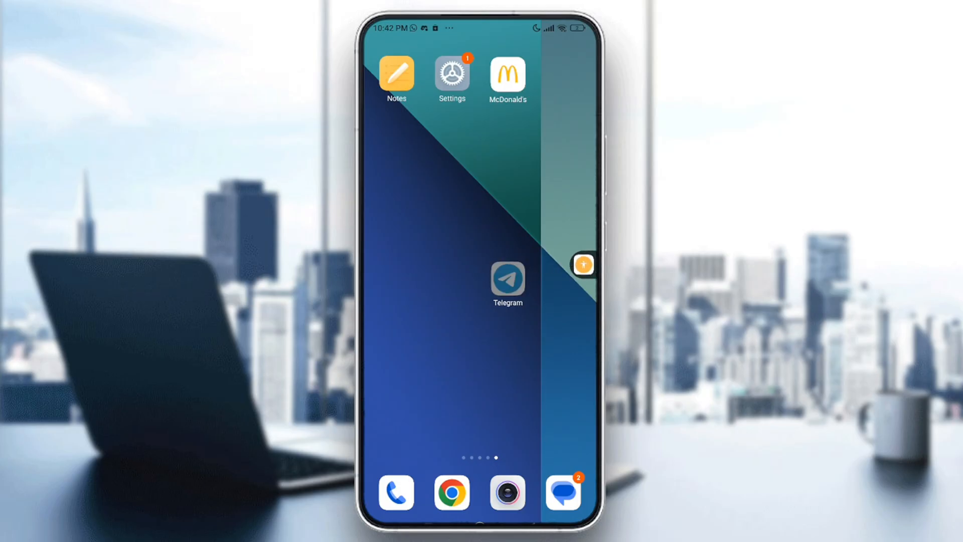
{"action": "left_click", "coordinate": [508, 278]}
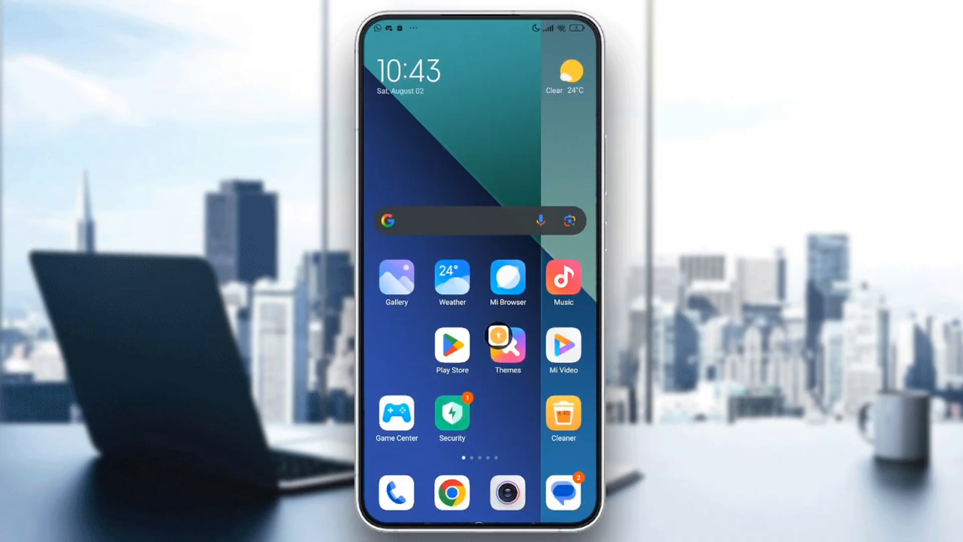
Search Play Store for 'tele' so Telegram suggestions appear.
{"action": "left_click", "coordinate": [452, 343]}
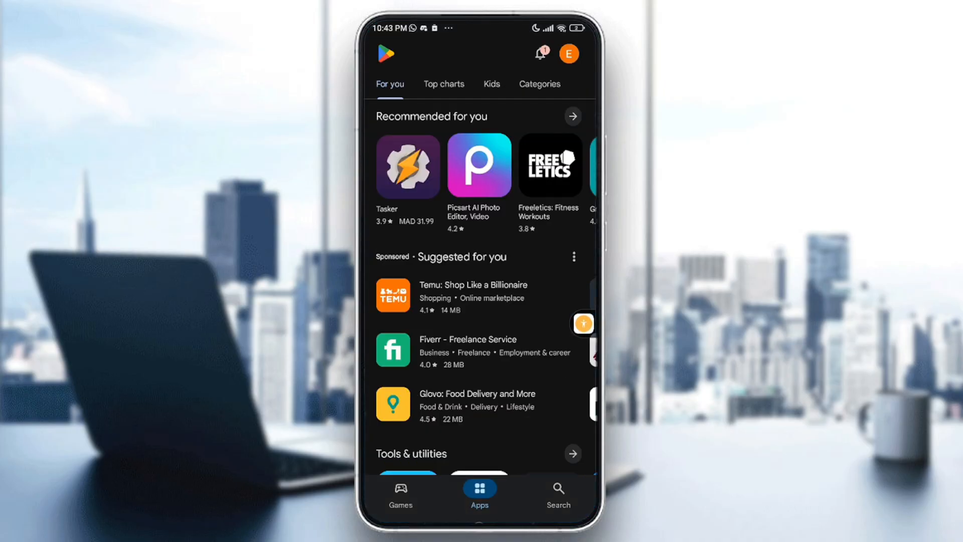
{"action": "left_click", "coordinate": [557, 494]}
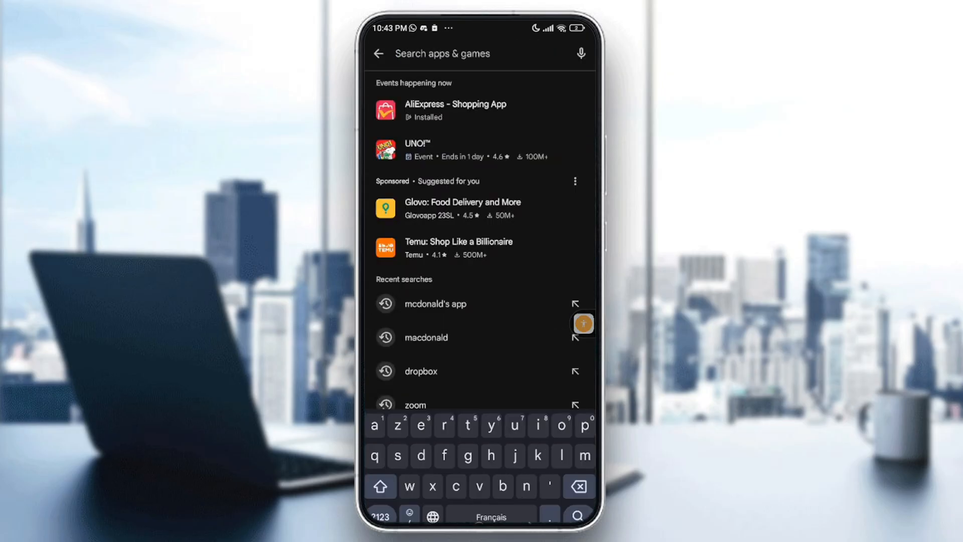
{"action": "type", "text": "tele"}
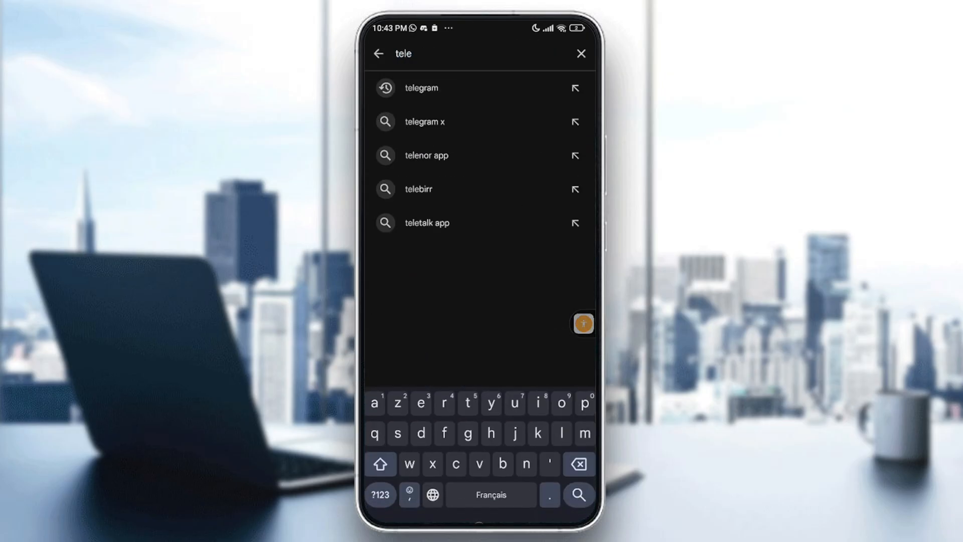